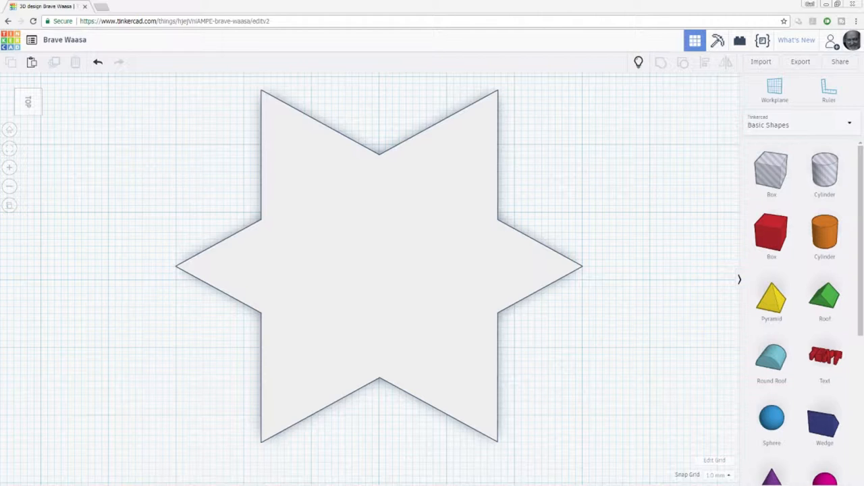
mouse_move(731, 316)
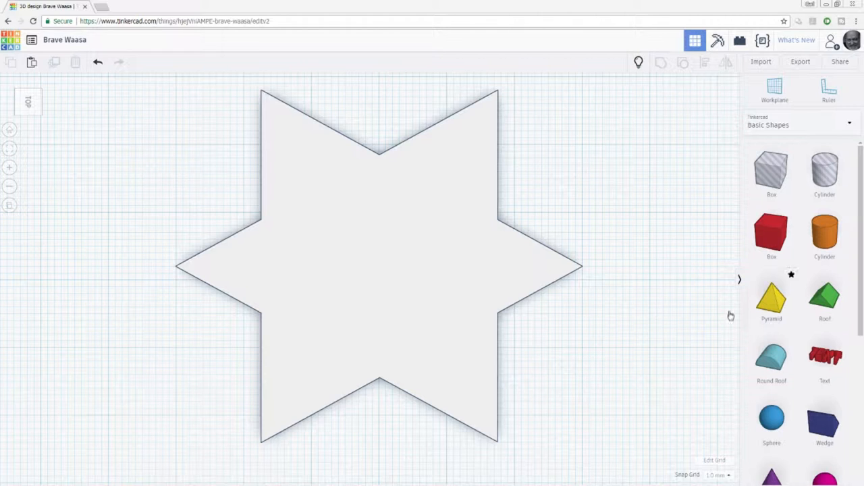
mouse_move(417, 442)
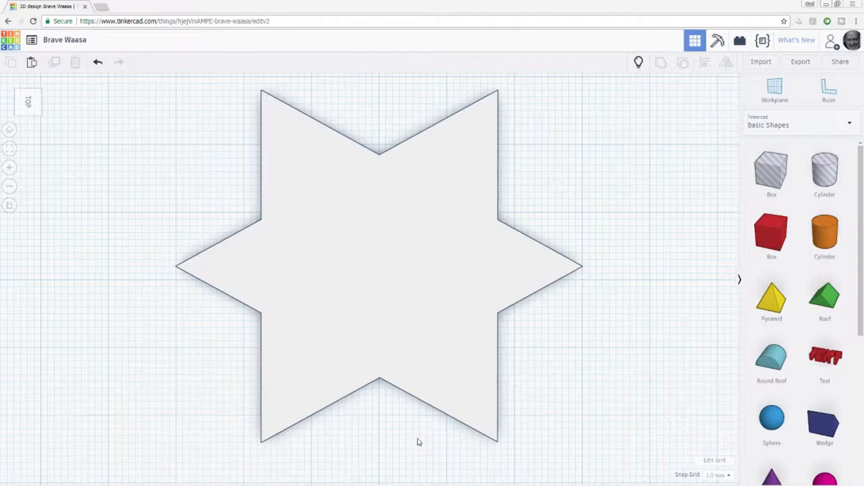
mouse_move(418, 352)
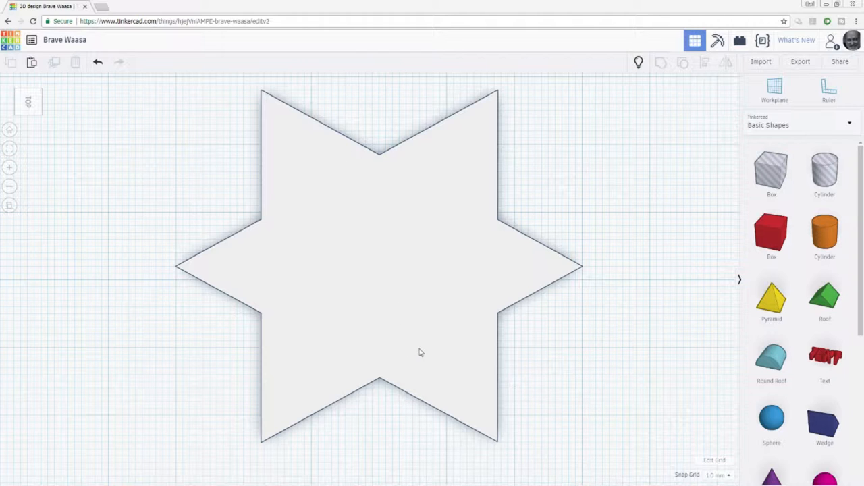
mouse_move(412, 423)
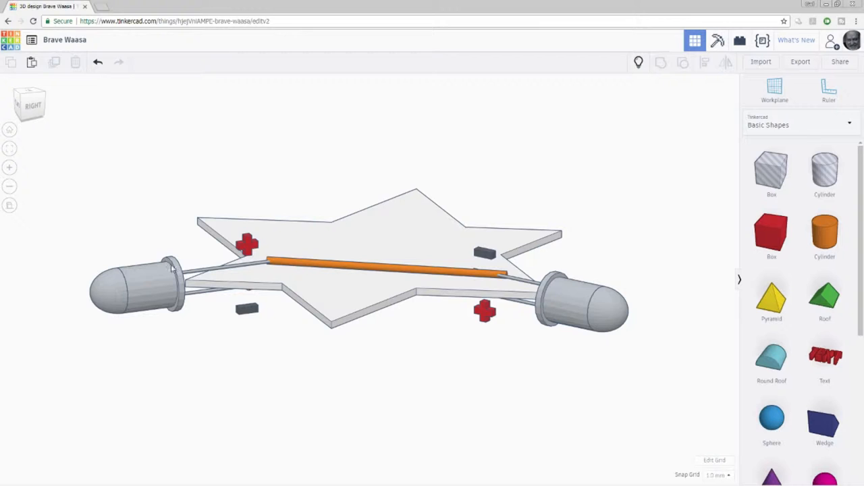
mouse_move(196, 297)
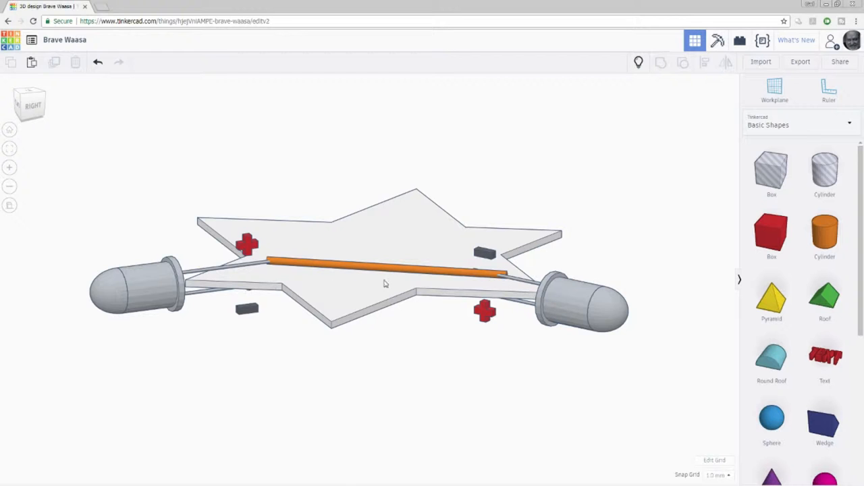
mouse_move(330, 349)
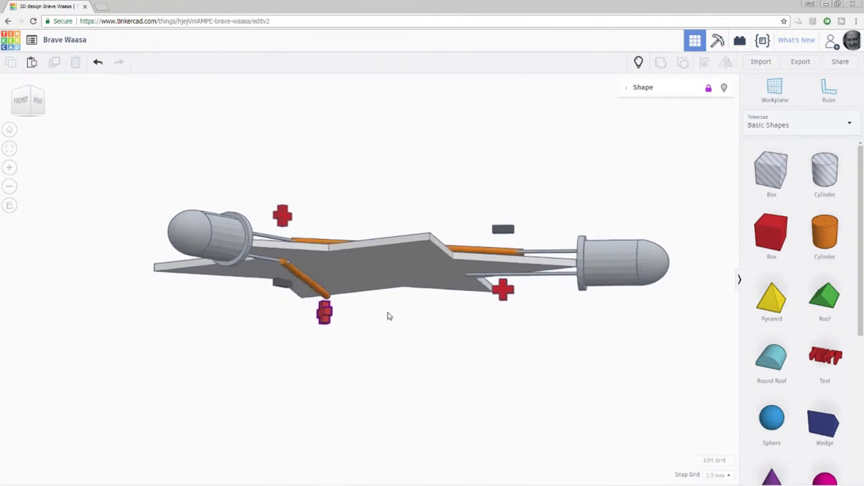
Orbit until the star plate is nearly edge-on, showing the black wire and LEDs
drag(388, 316, 493, 311)
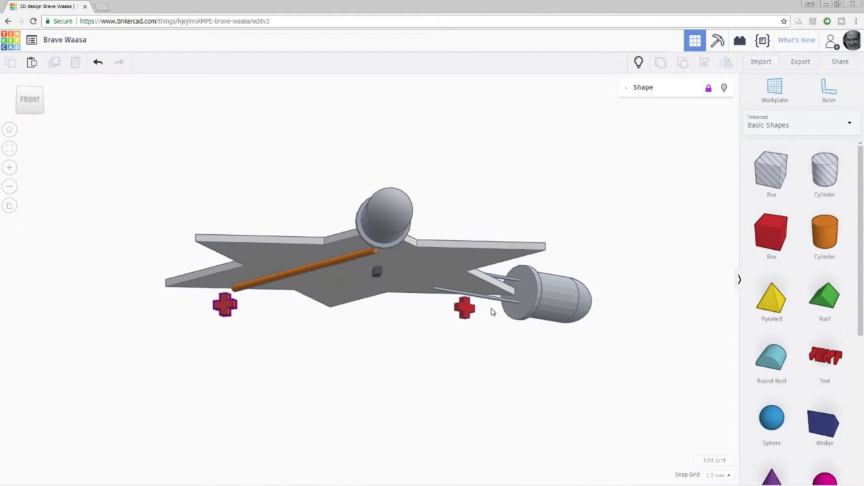
drag(492, 312, 547, 337)
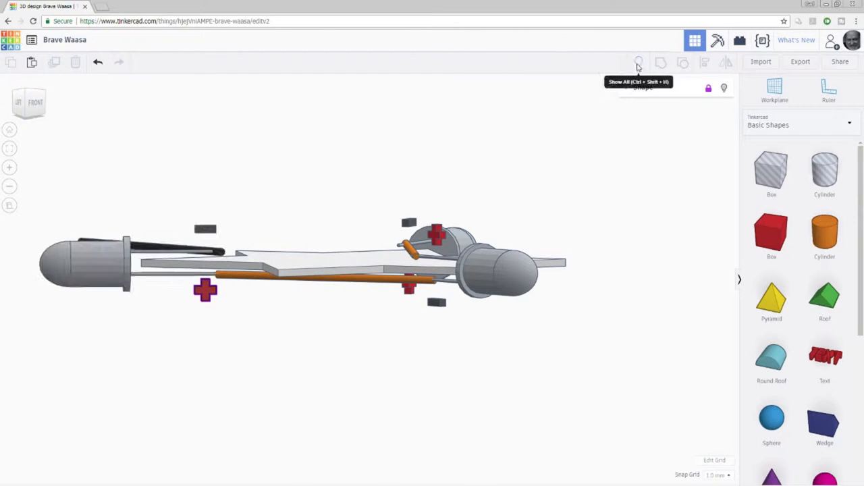
Orbit above the plate to see all three LEDs, red and black wires, and markers
drag(303, 270, 331, 279)
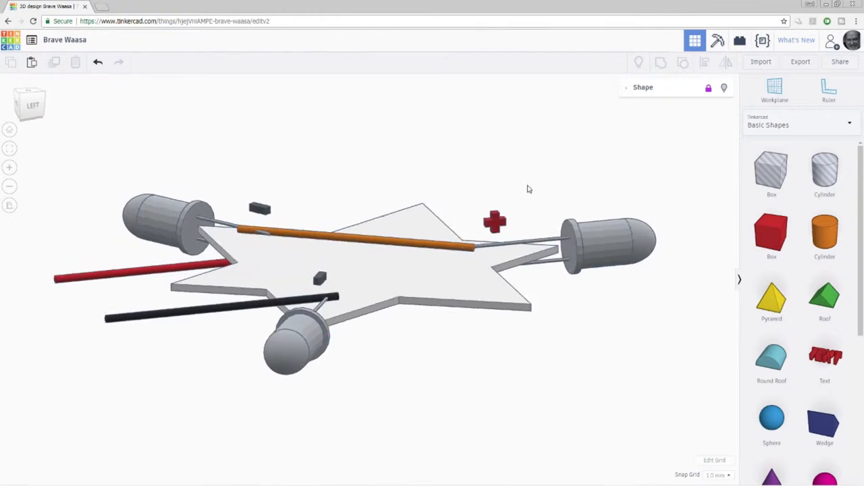
Orbit round to the back of the star plate, showing red and black wires below
drag(528, 189, 489, 370)
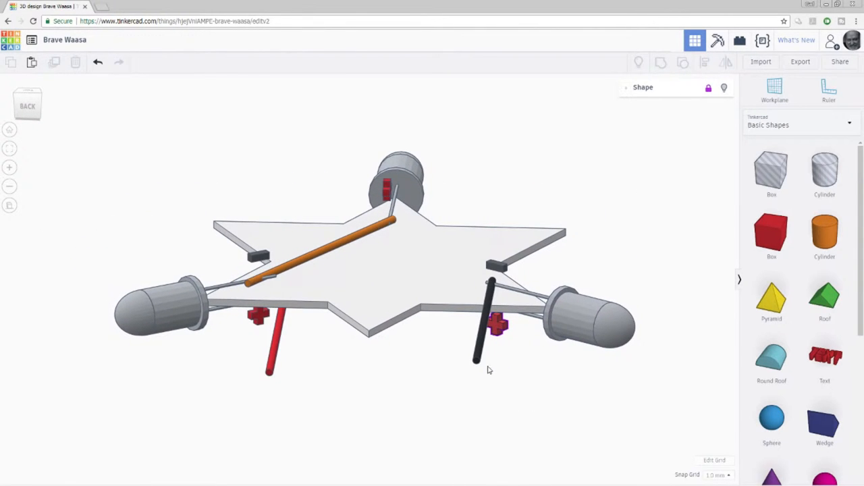
mouse_move(364, 380)
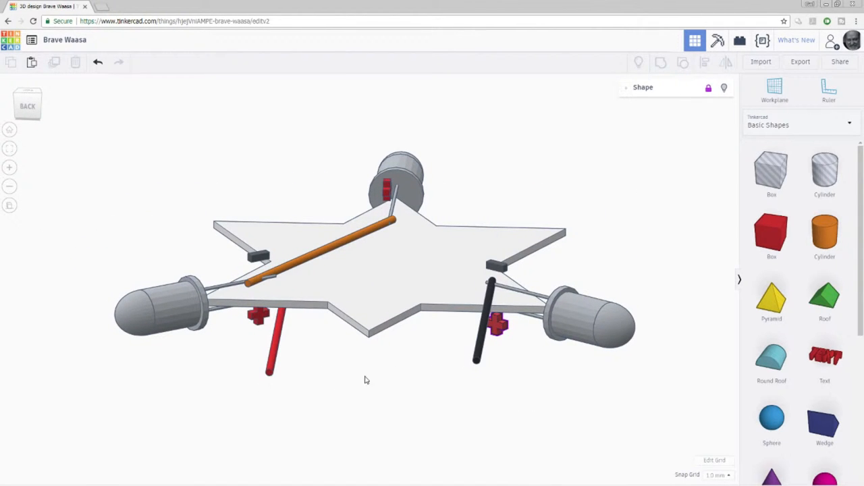
mouse_move(320, 405)
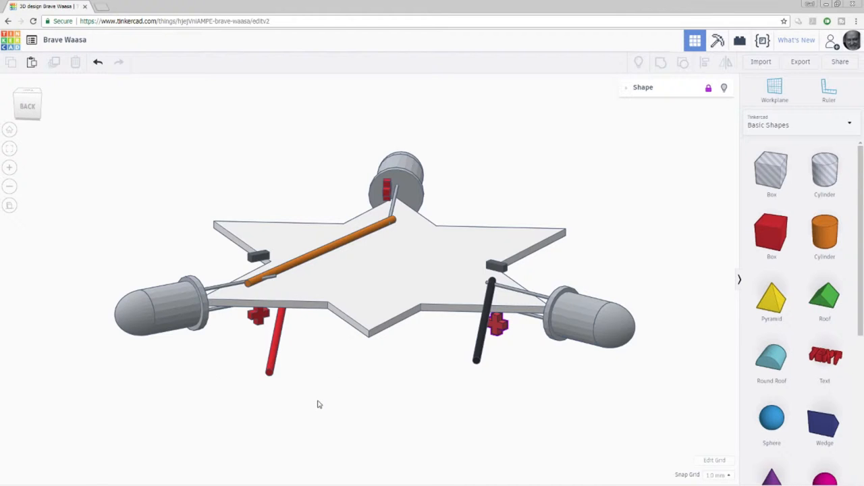
mouse_move(395, 310)
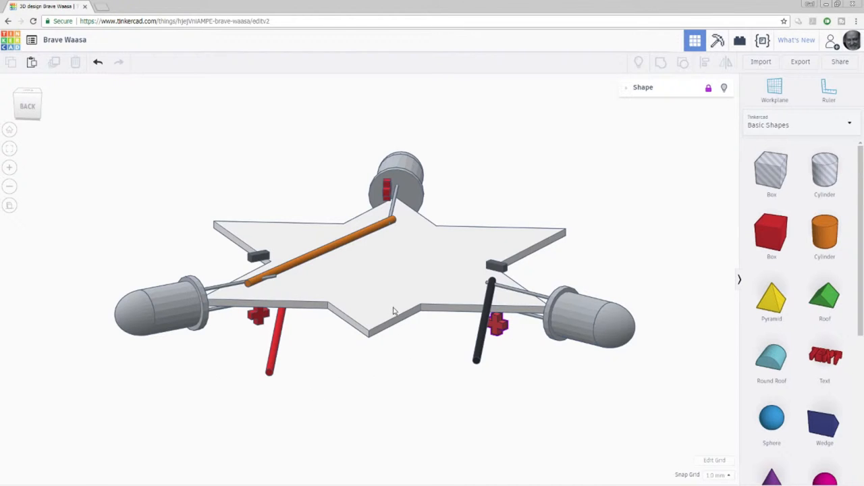
mouse_move(350, 242)
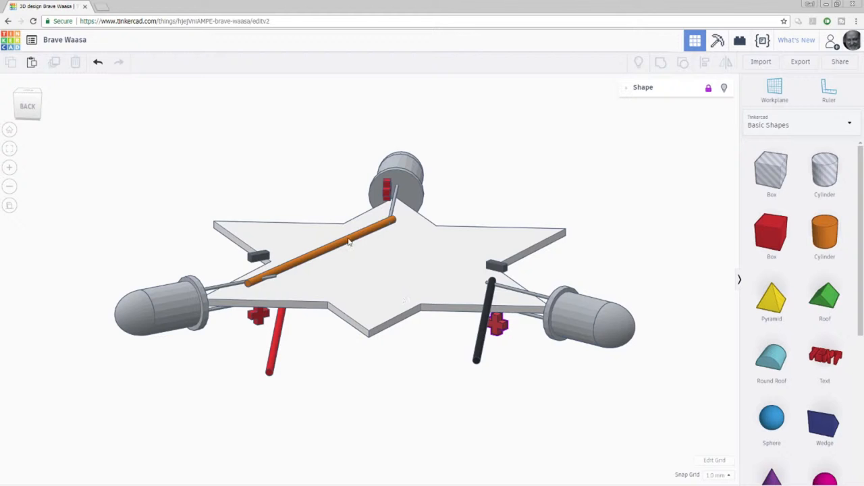
mouse_move(445, 377)
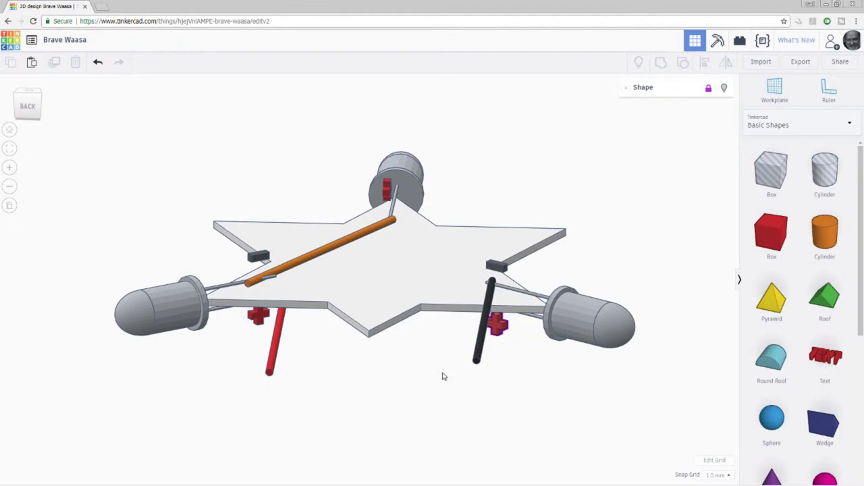
mouse_move(449, 365)
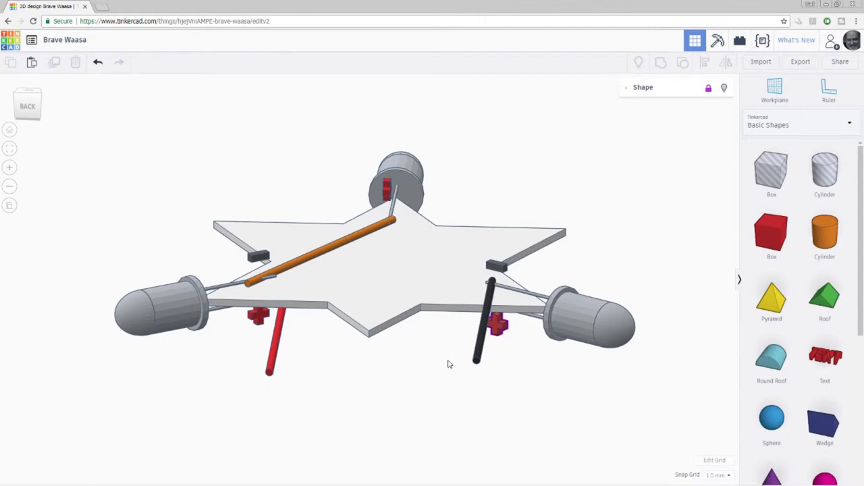
mouse_move(526, 341)
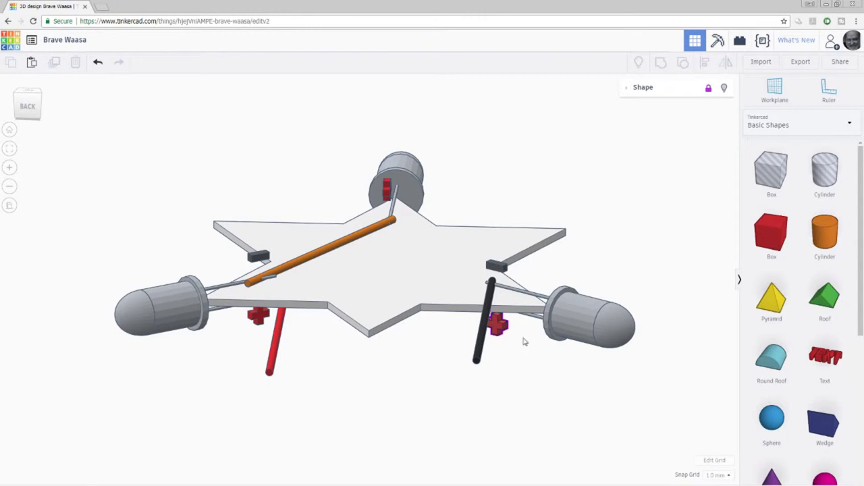
mouse_move(491, 207)
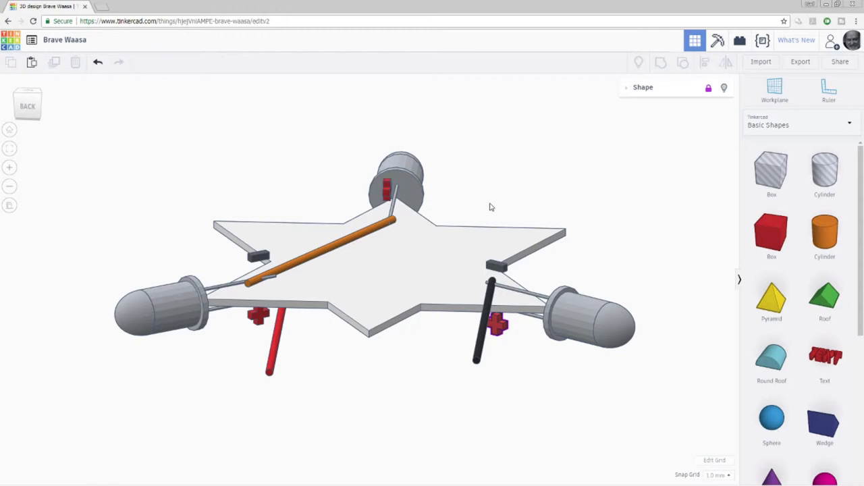